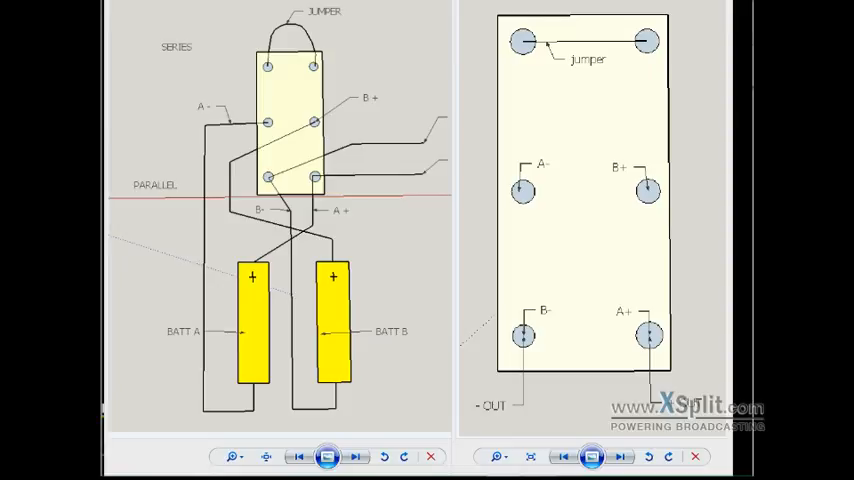
mouse_move(372, 24)
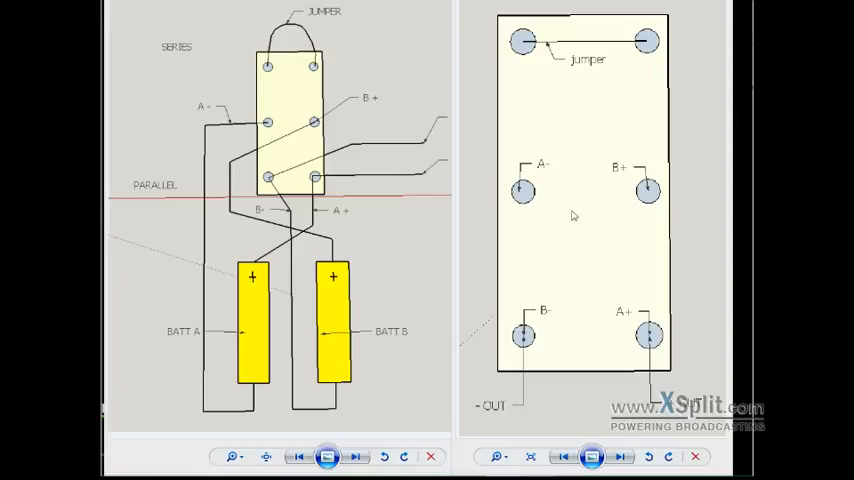
mouse_move(612, 240)
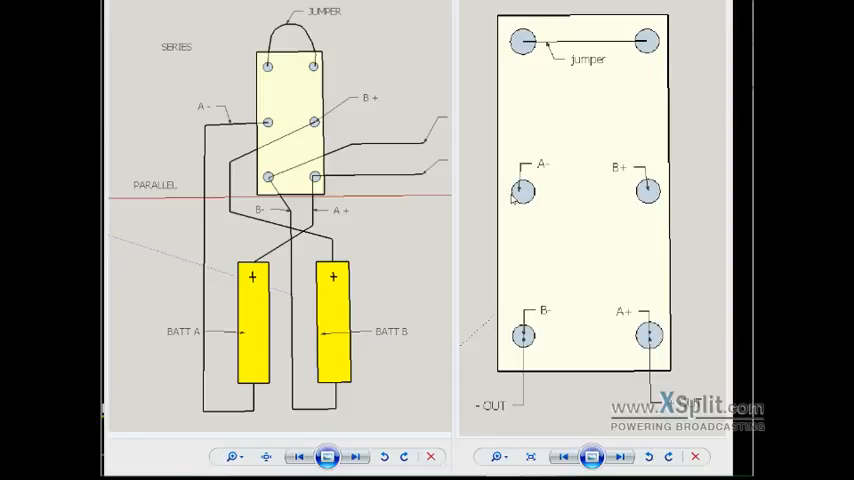
mouse_move(676, 48)
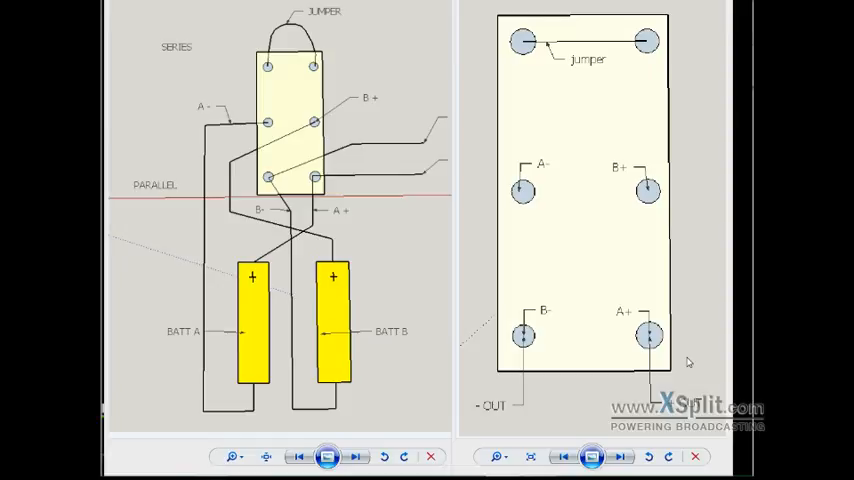
mouse_move(304, 138)
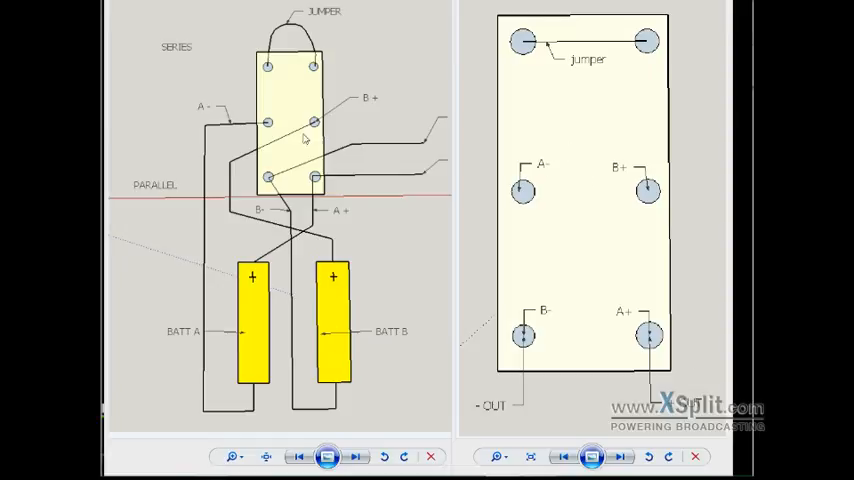
mouse_move(540, 192)
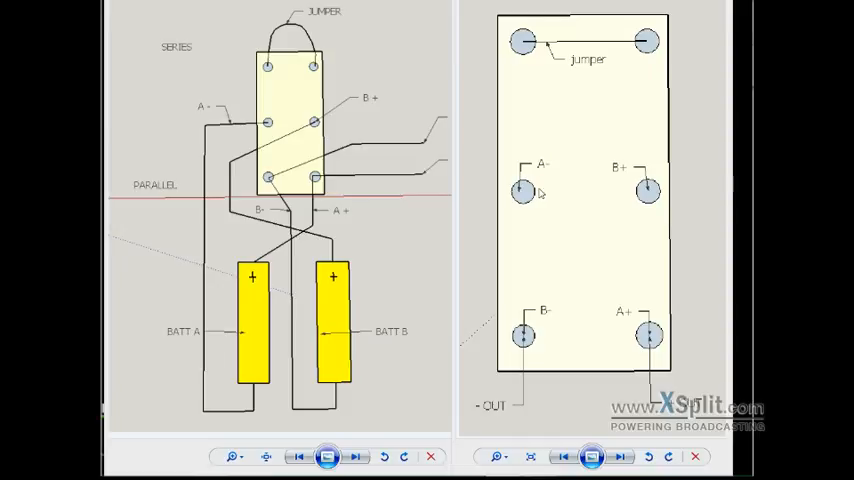
mouse_move(650, 220)
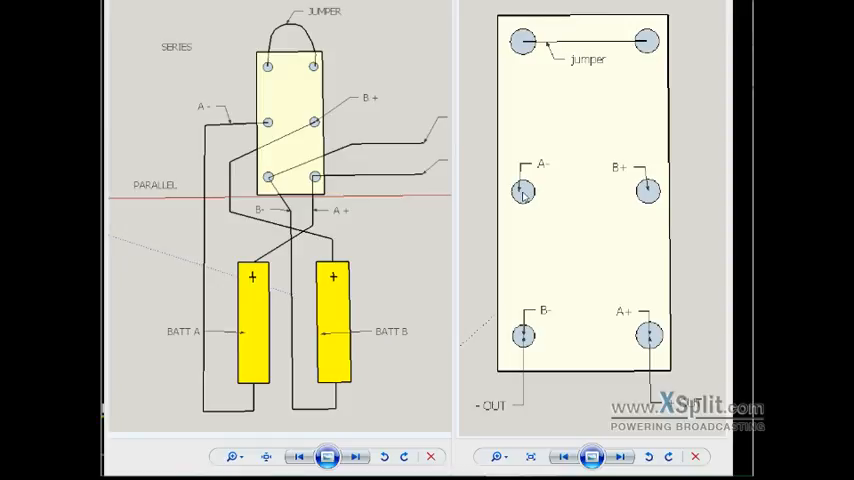
mouse_move(532, 194)
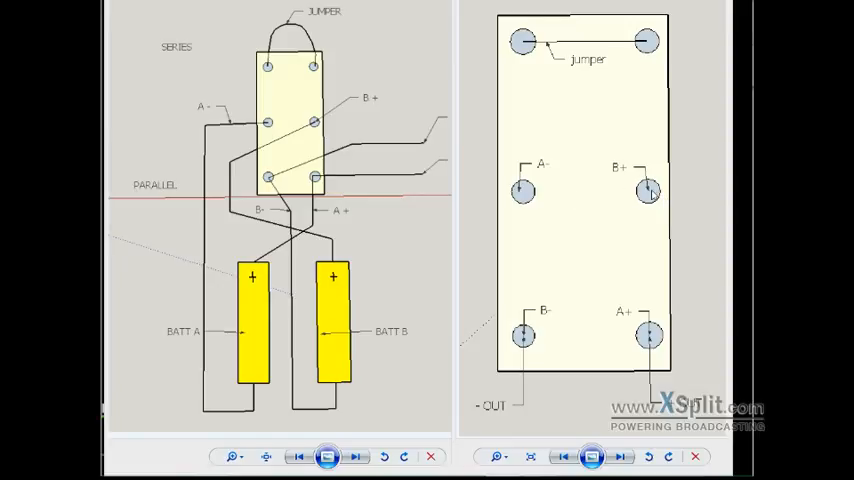
mouse_move(540, 338)
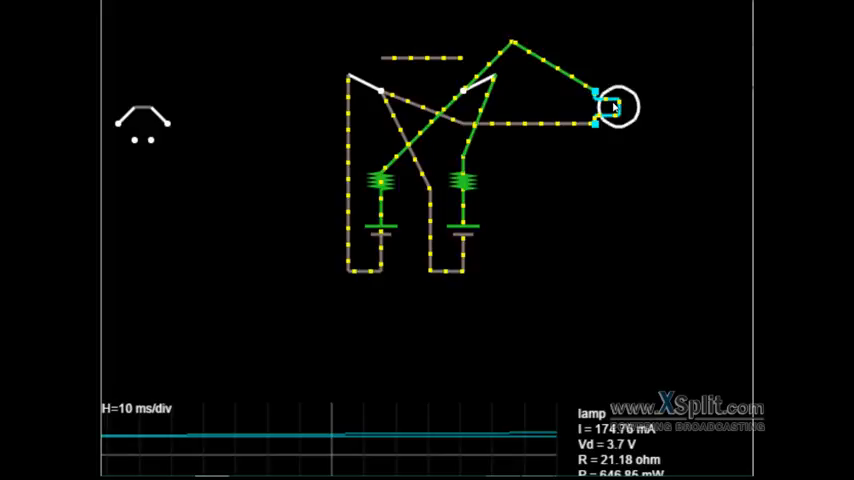
Step: Run the two-battery lamp circuit in parallel so the lamp reads 3.7 V
left_click(474, 84)
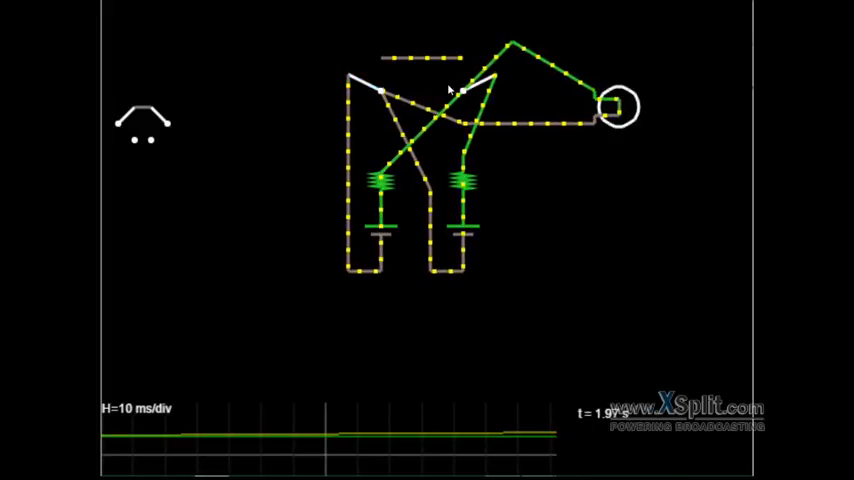
left_click(360, 80)
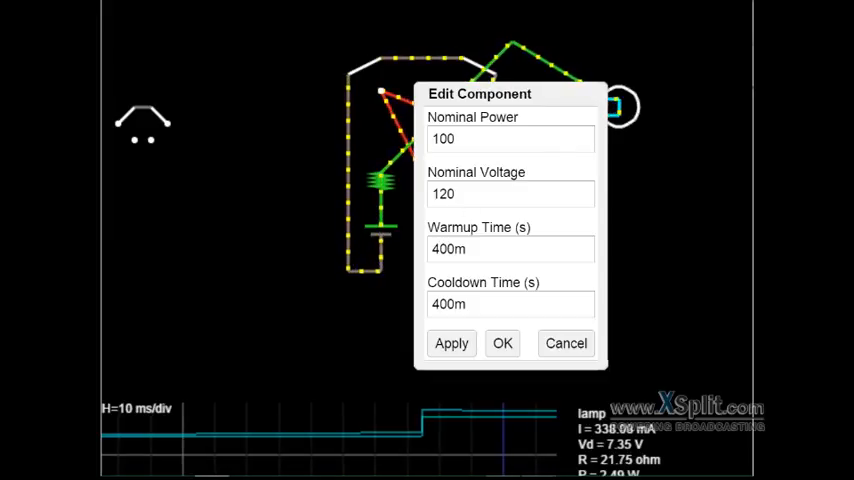
Step: Cancel the lamp's Edit Component dialog, leaving its ratings unchanged
left_click(502, 344)
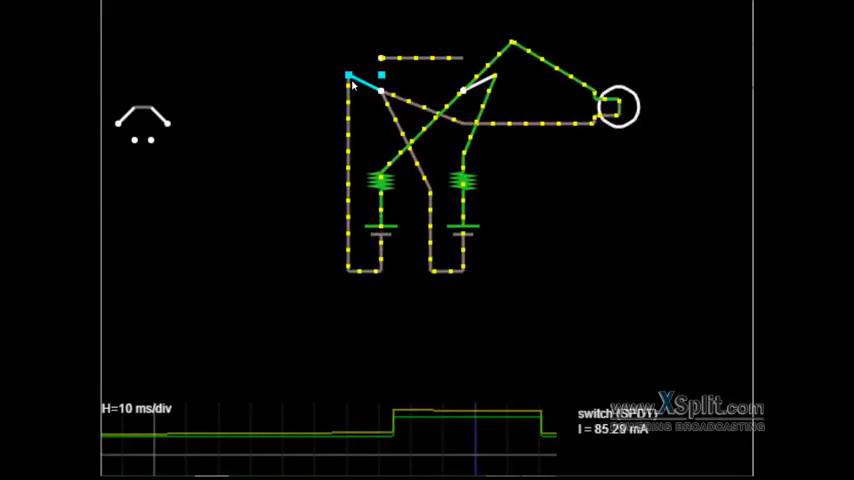
Step: Flip the SPDT switch so the two batteries feed the lamp in series
left_click(364, 84)
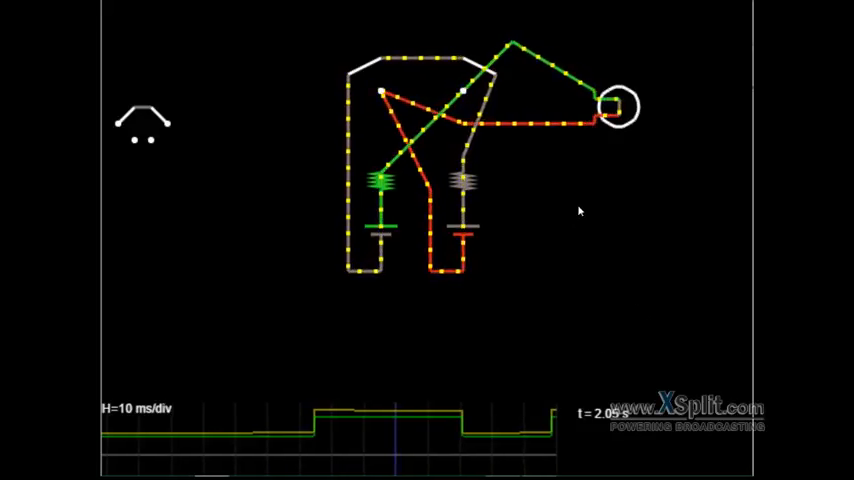
Step: Flip the switch back to parallel and return to the wiring diagrams
left_click(470, 68)
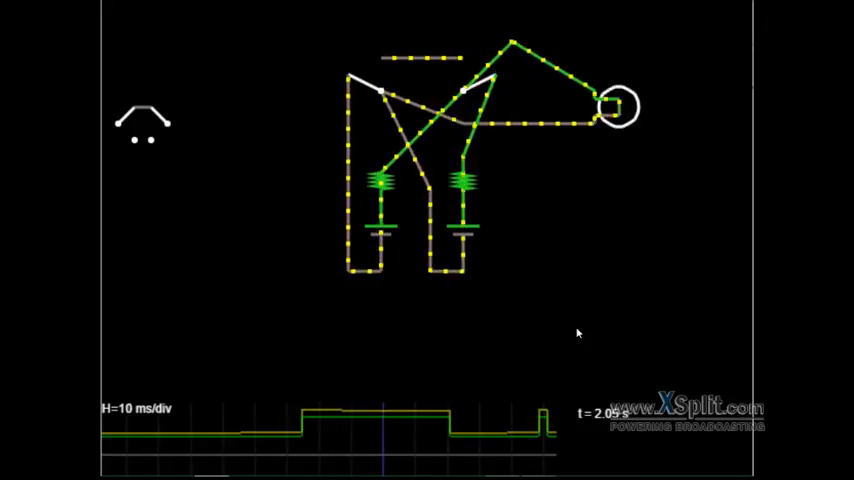
left_click(474, 84)
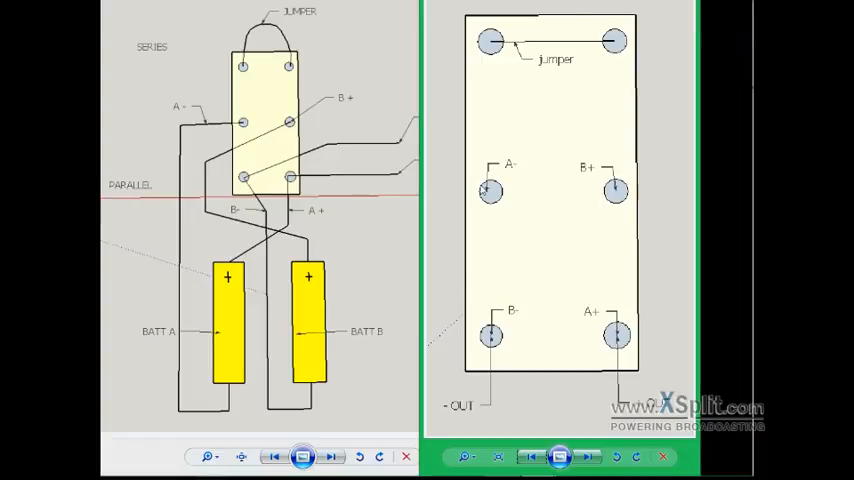
mouse_move(408, 210)
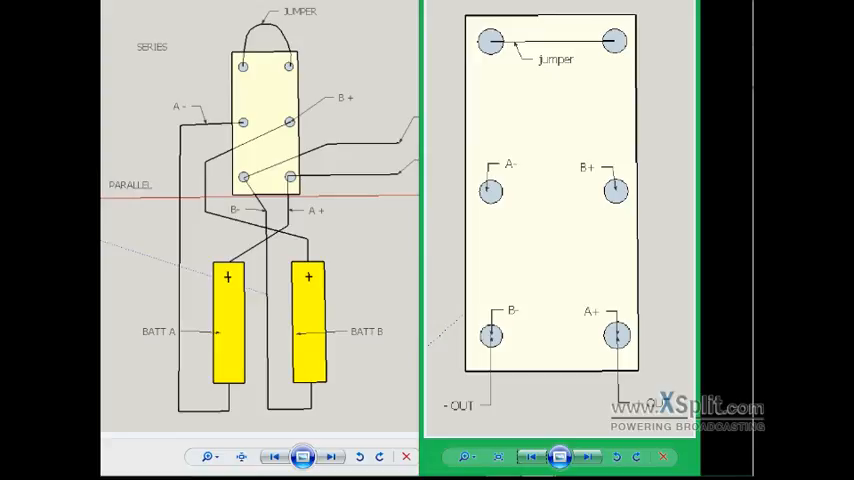
mouse_move(724, 232)
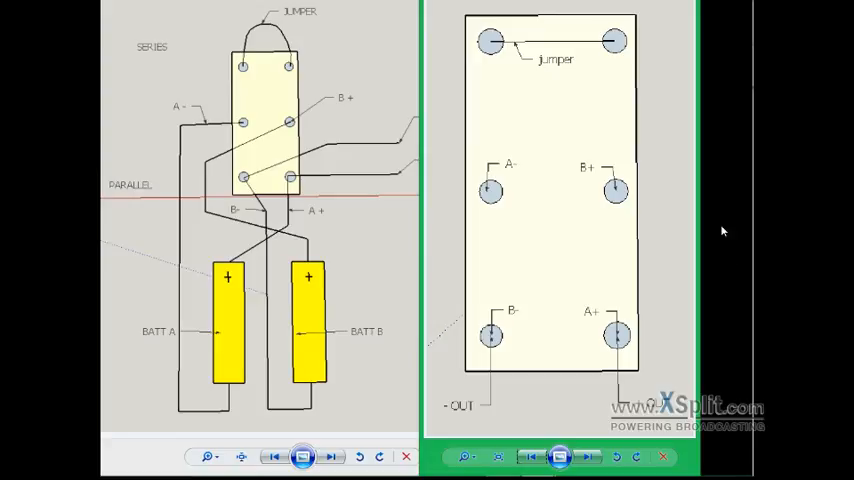